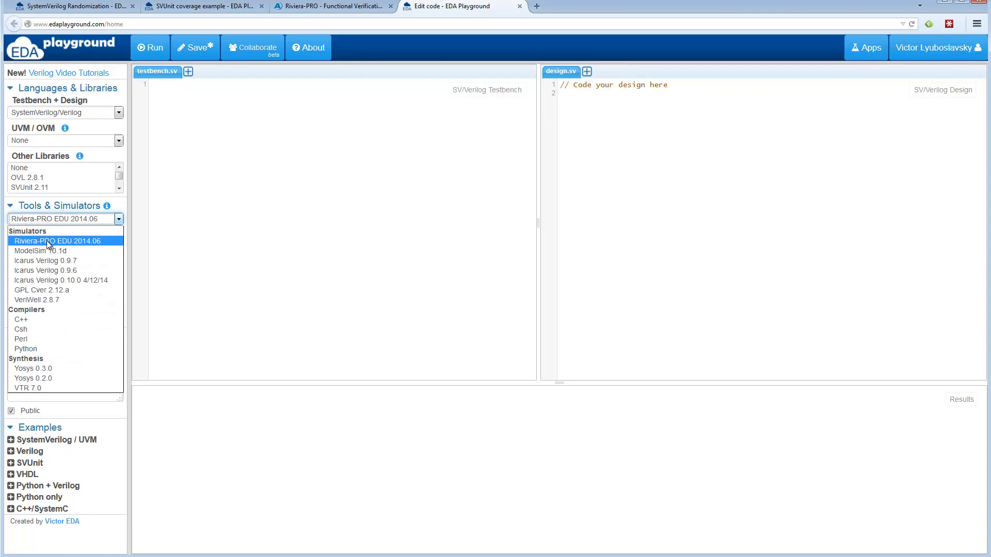
Step: Choose Riviera-PRO EDU 2014.06 as the simulator from the Tools & Simulators list
click(60, 241)
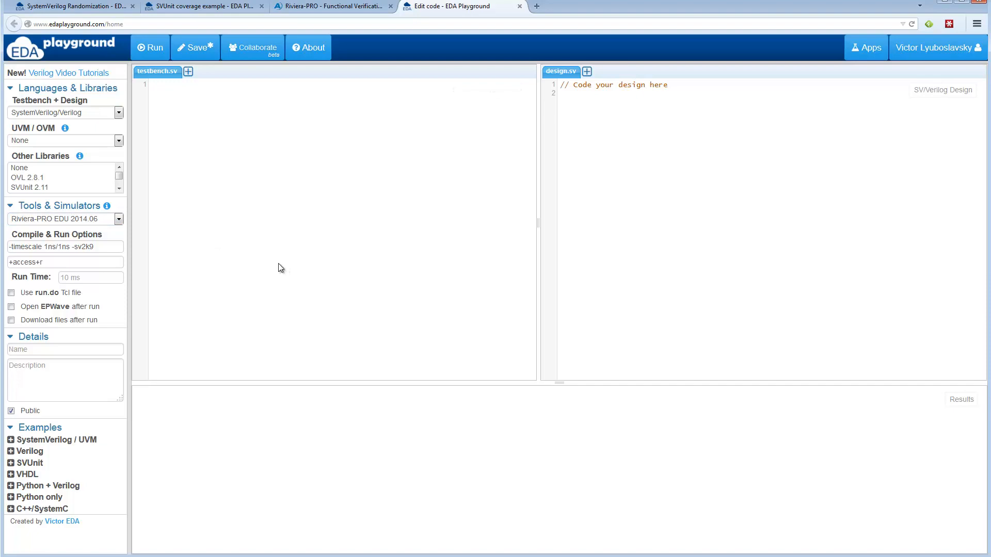
mouse_move(352, 22)
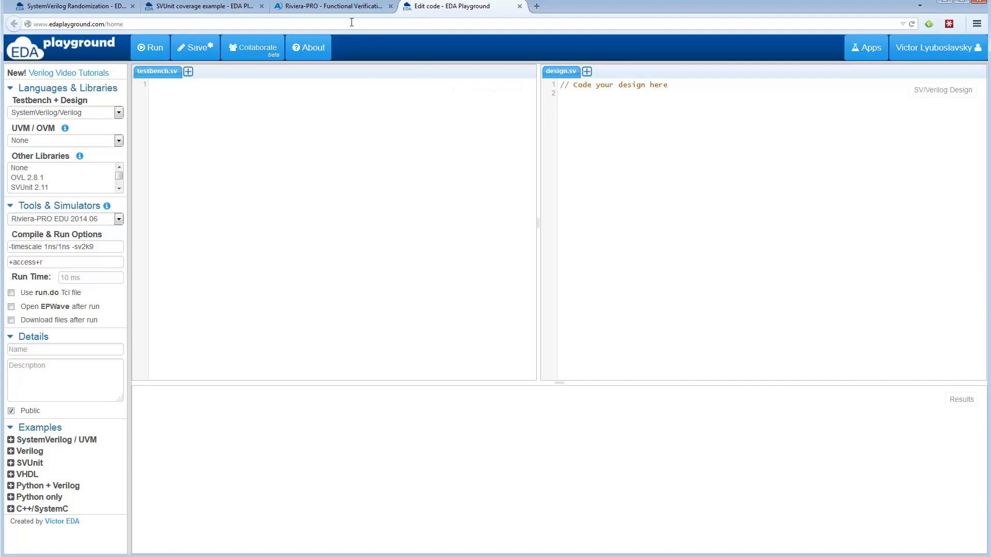
click(332, 6)
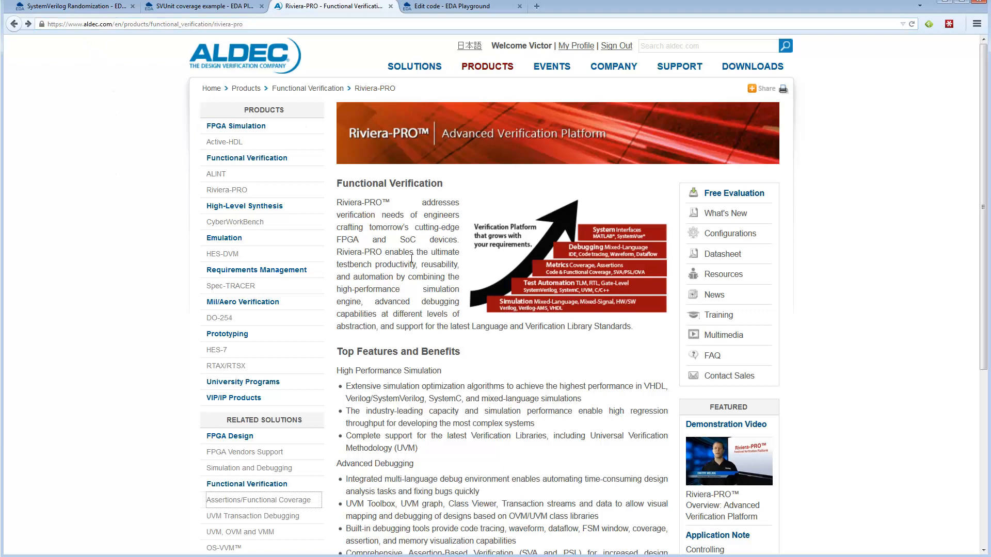
mouse_move(465, 35)
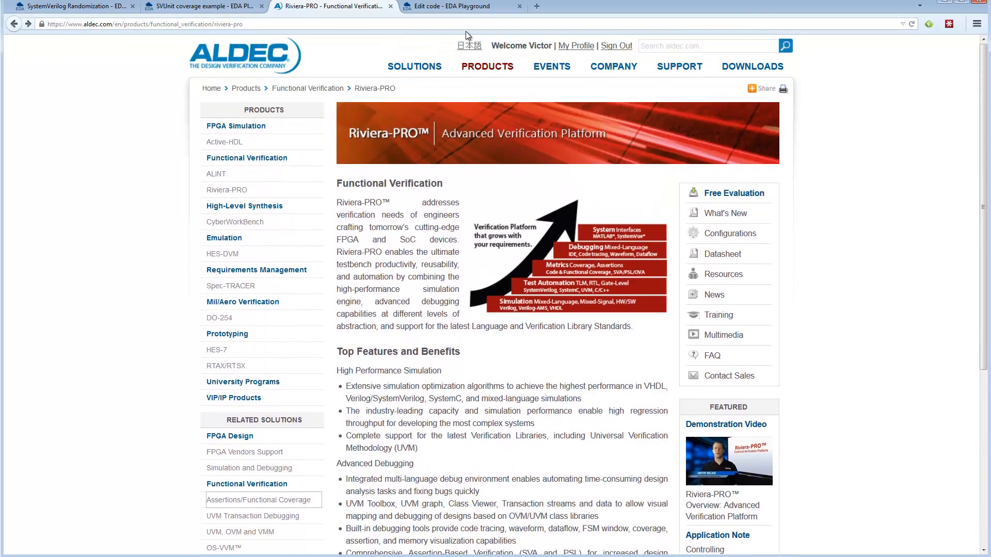
click(461, 6)
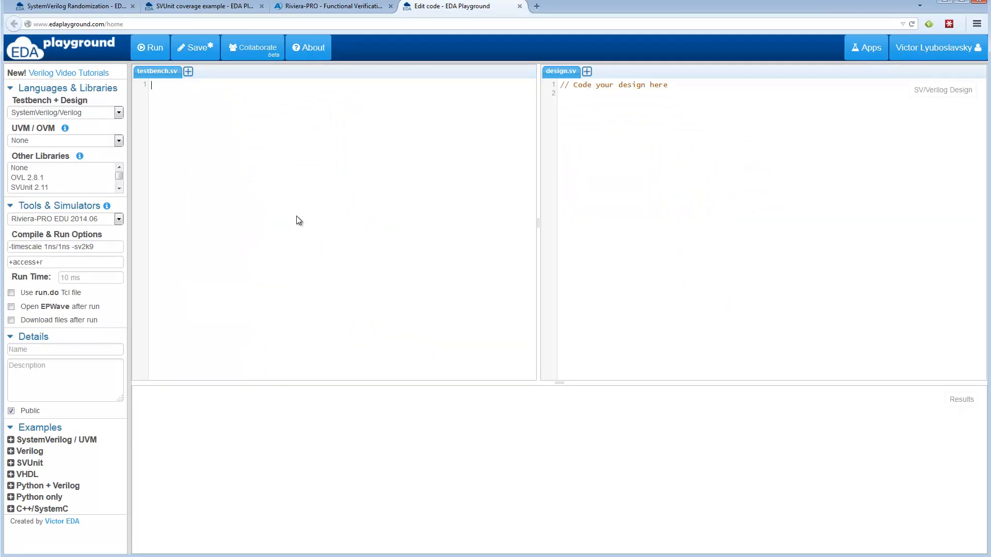
Step: Add comments for randomization, coverage, assertions and SV program to testbench.sv
text(// randomiz)
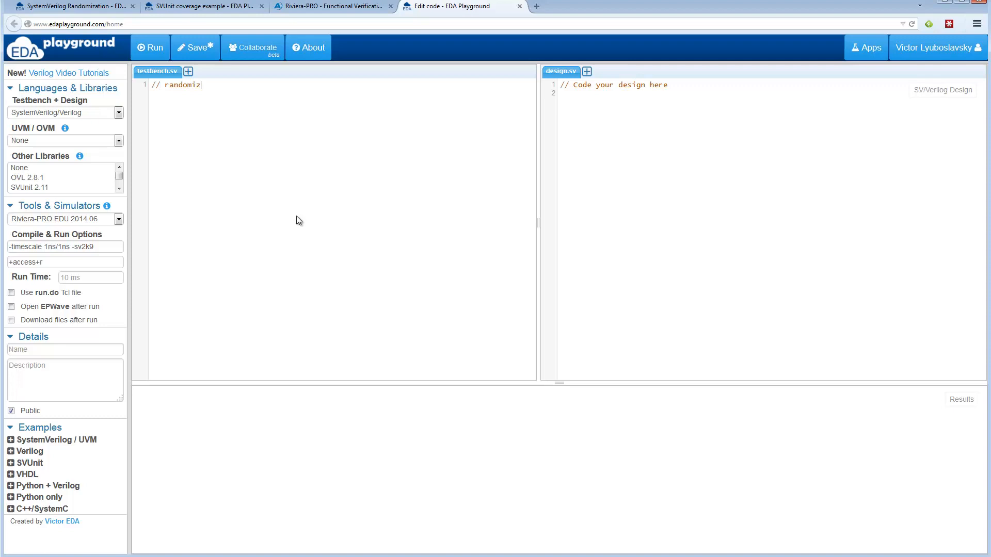
text(ation)
text(// functiona)
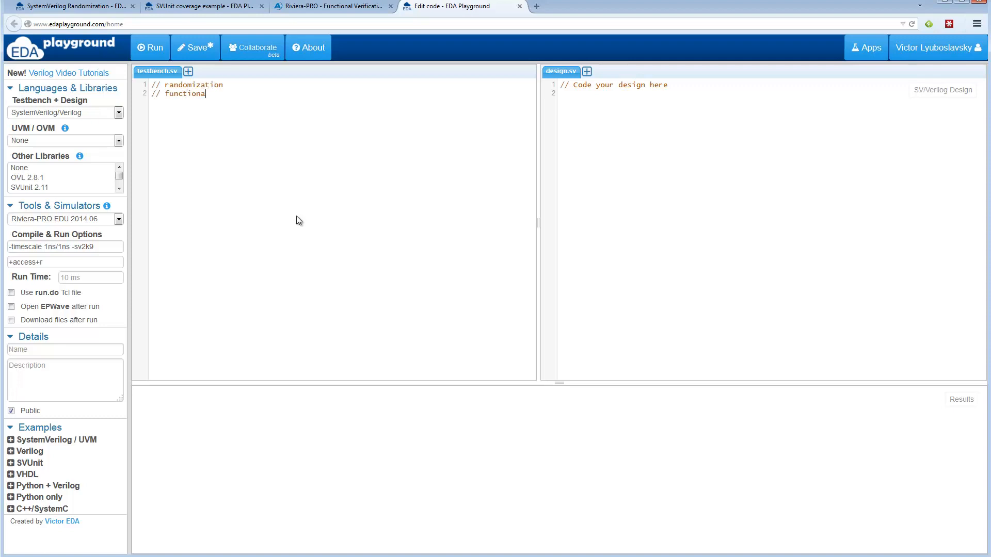
text(coverage)
text(// SV)
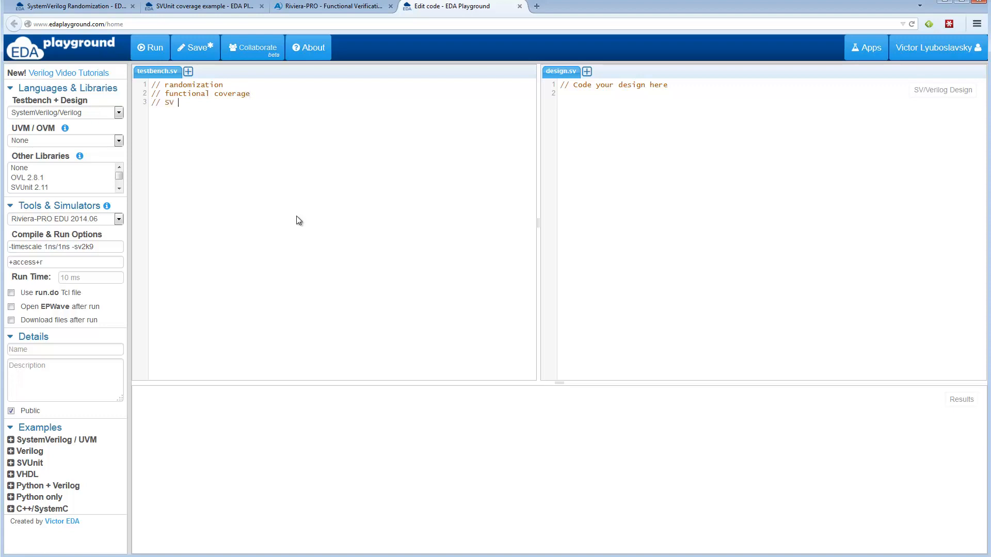
text(assertions)
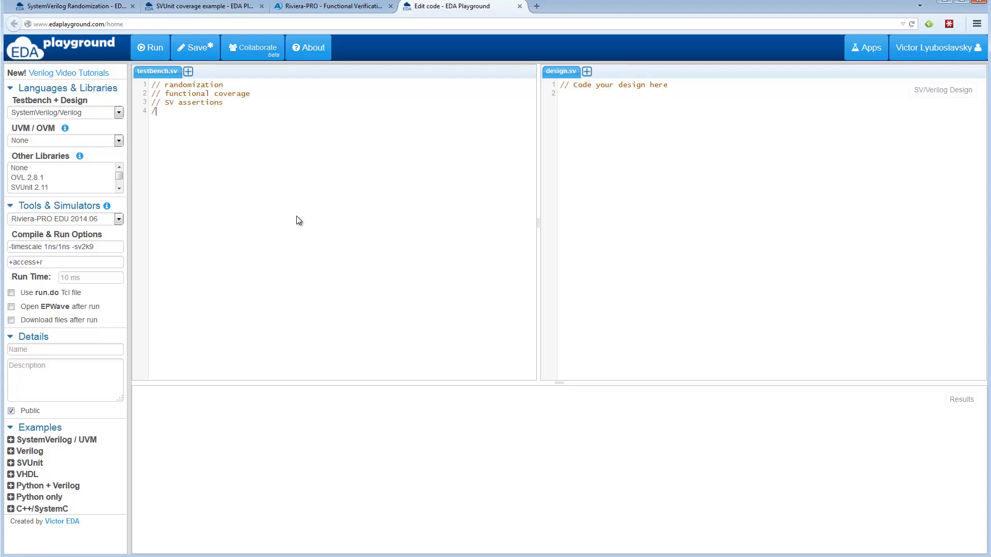
text(// SV prog)
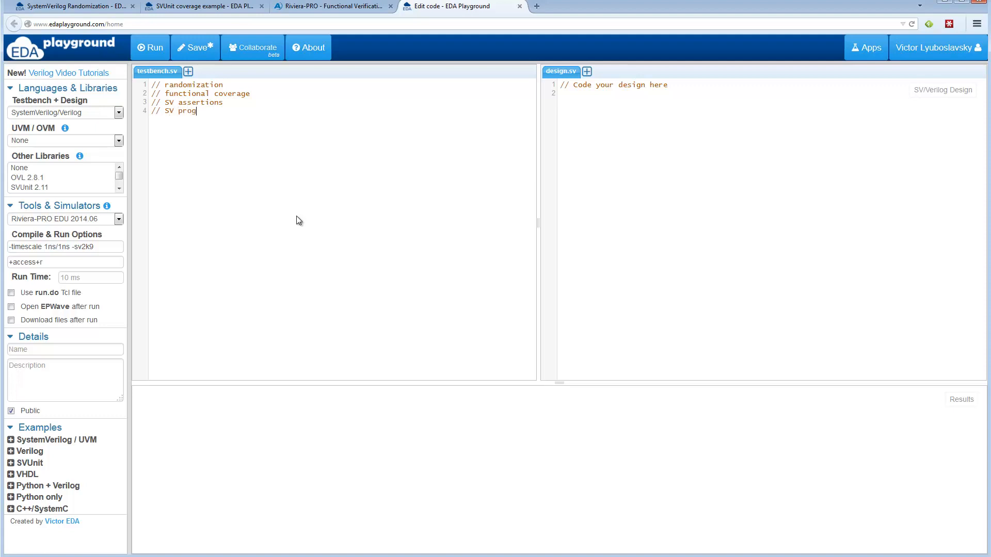
text(ram)
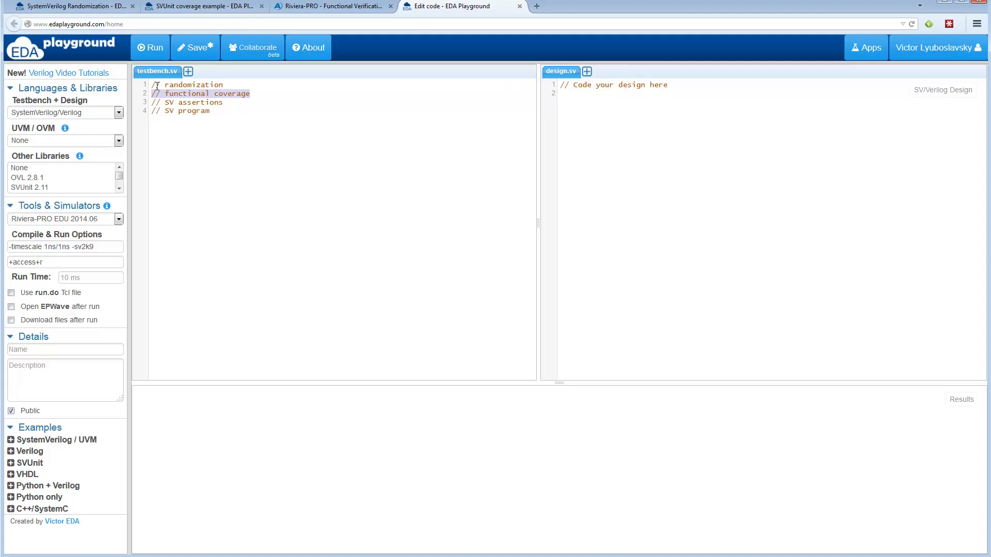
click(162, 85)
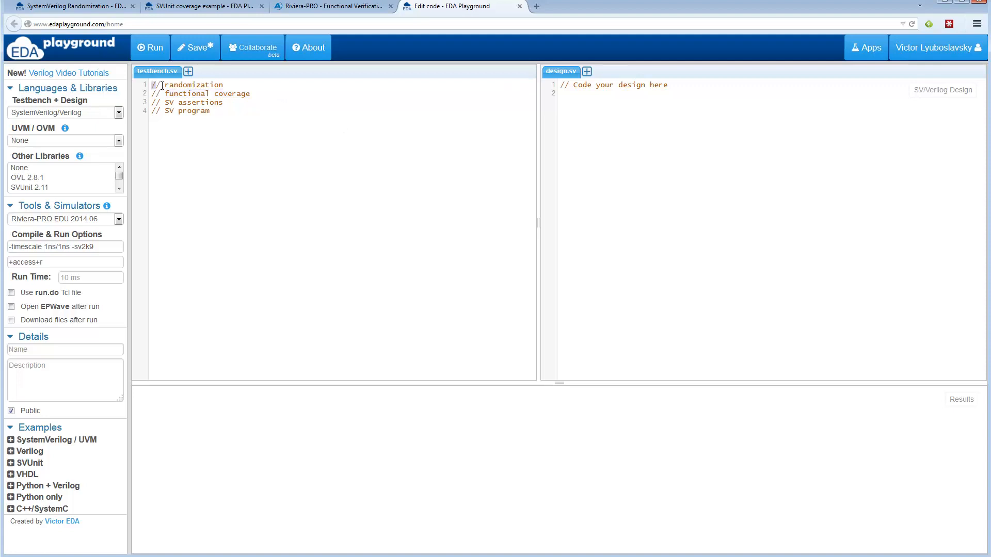
click(225, 102)
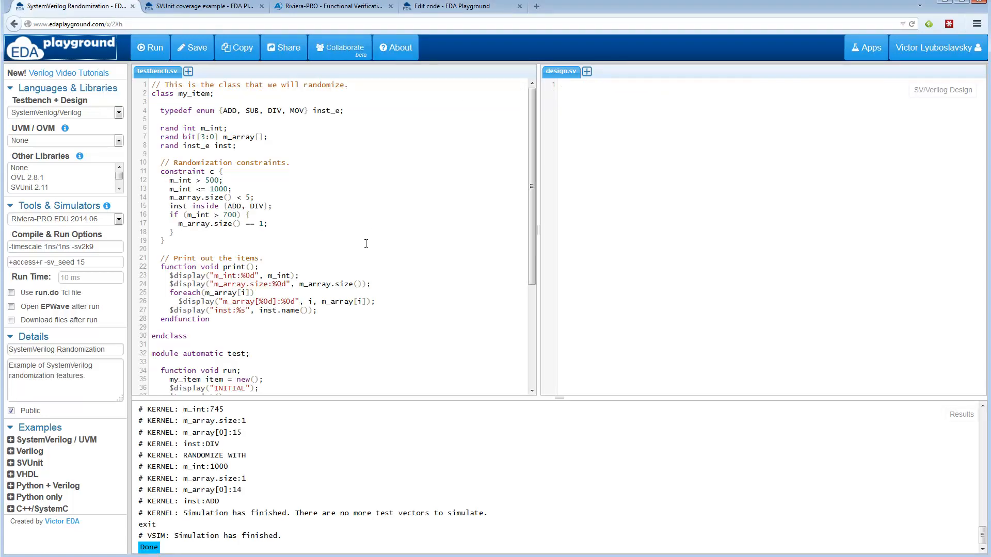
mouse_move(430, 219)
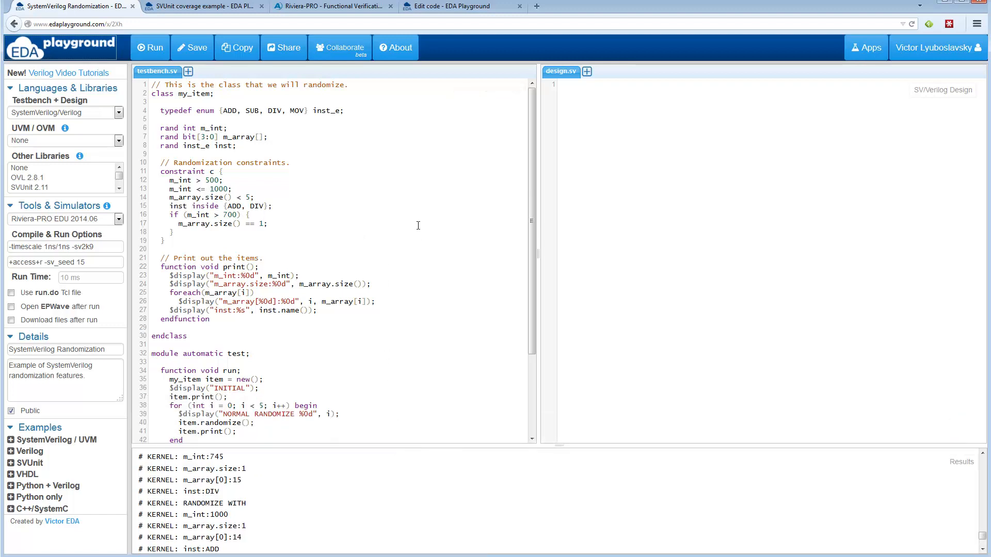
mouse_move(322, 271)
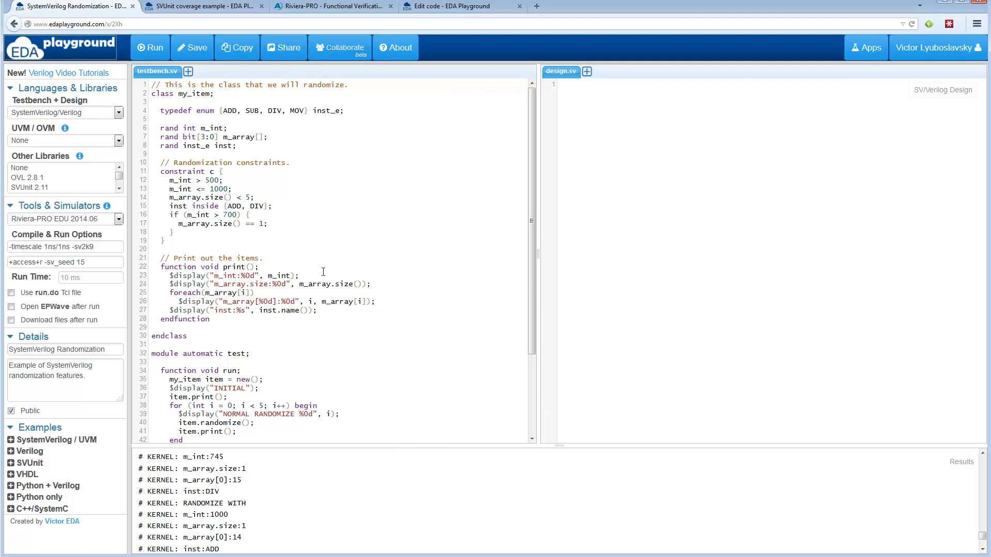
mouse_move(154, 124)
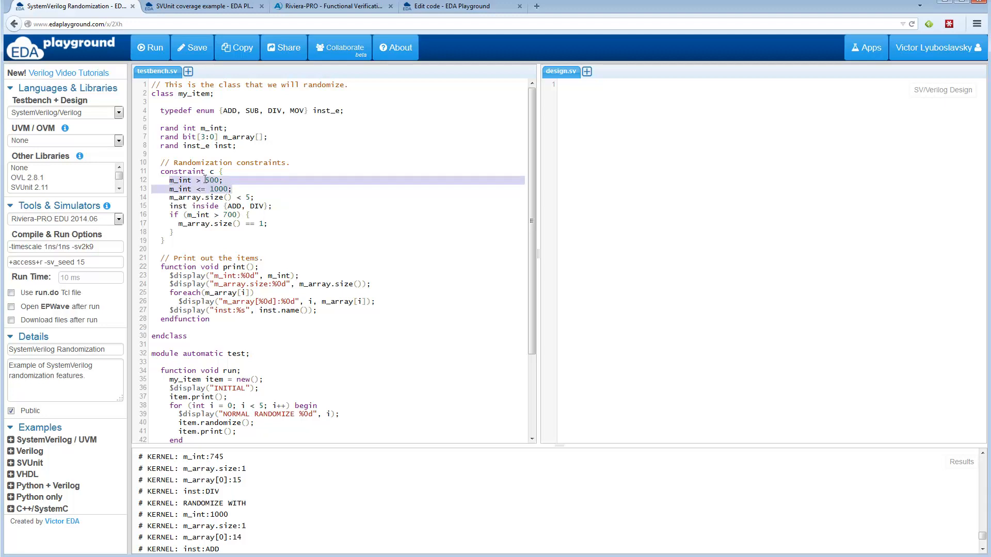
click(211, 189)
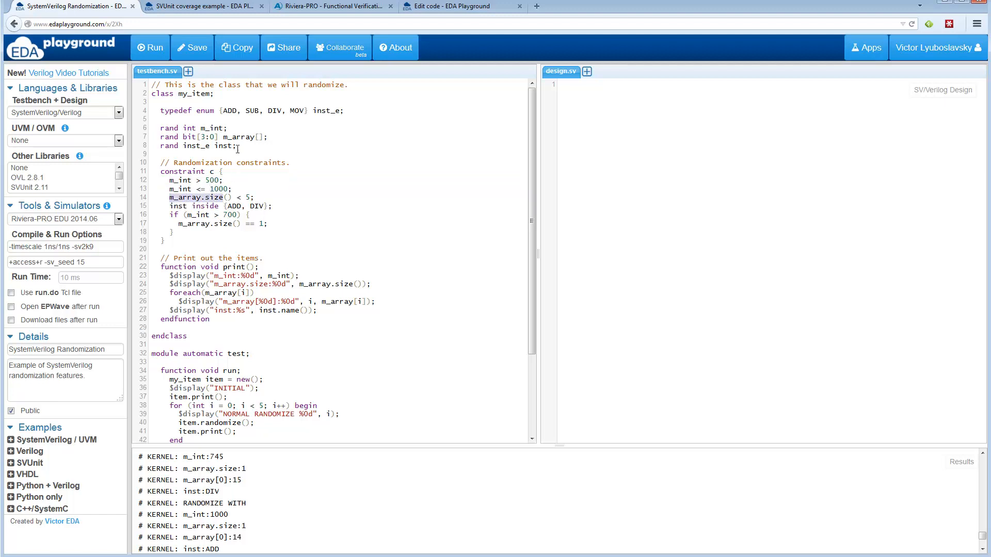
double_click(239, 137)
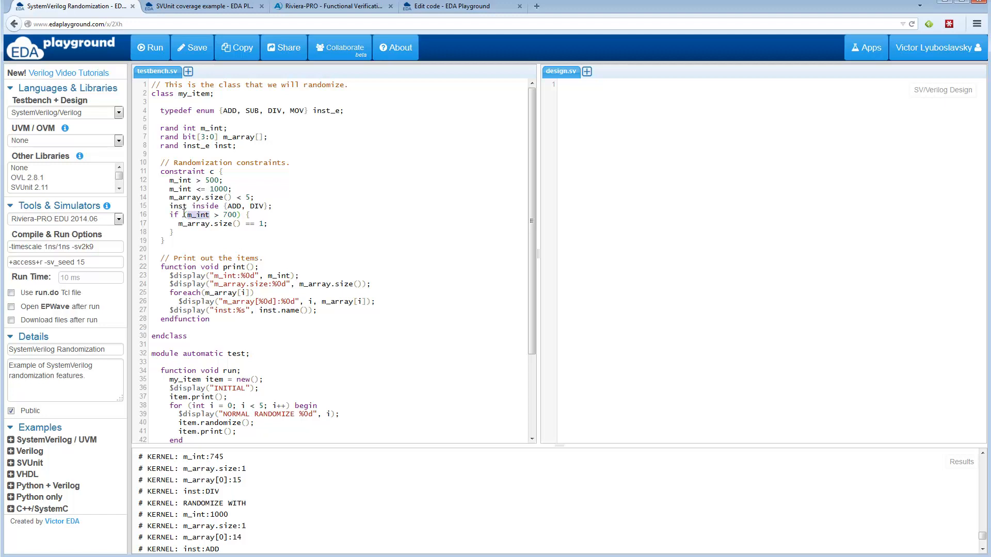
mouse_move(220, 162)
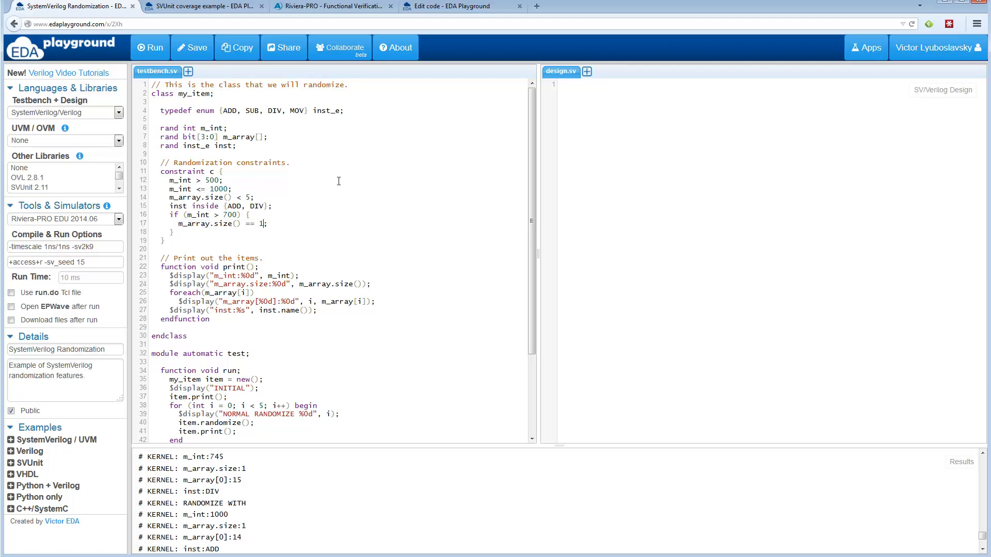
scroll(down, 3)
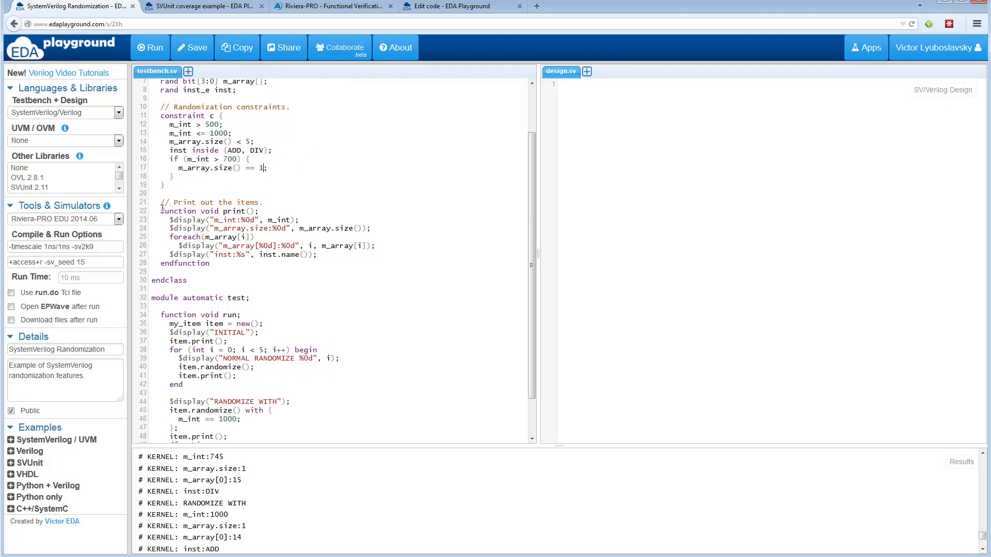
scroll(up, 3)
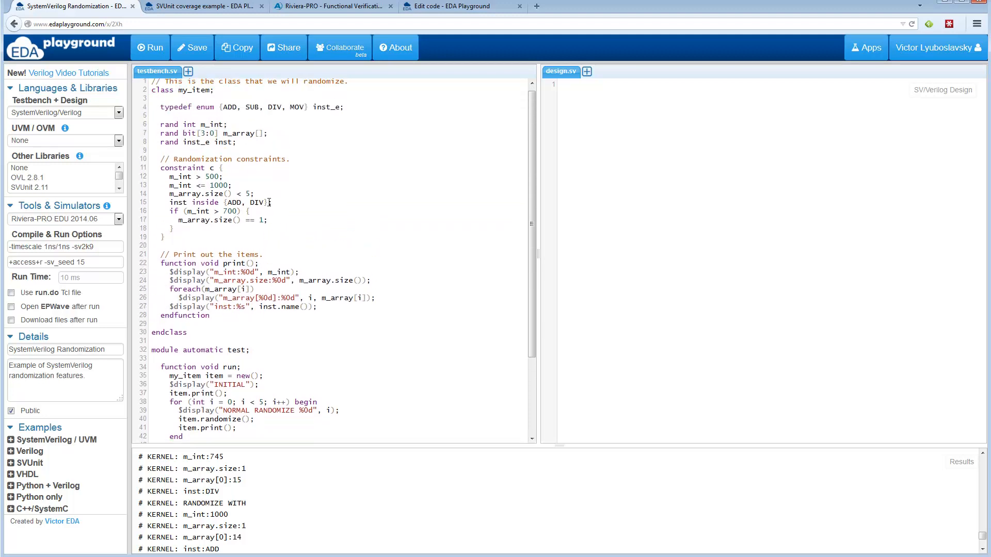
scroll(down, 3)
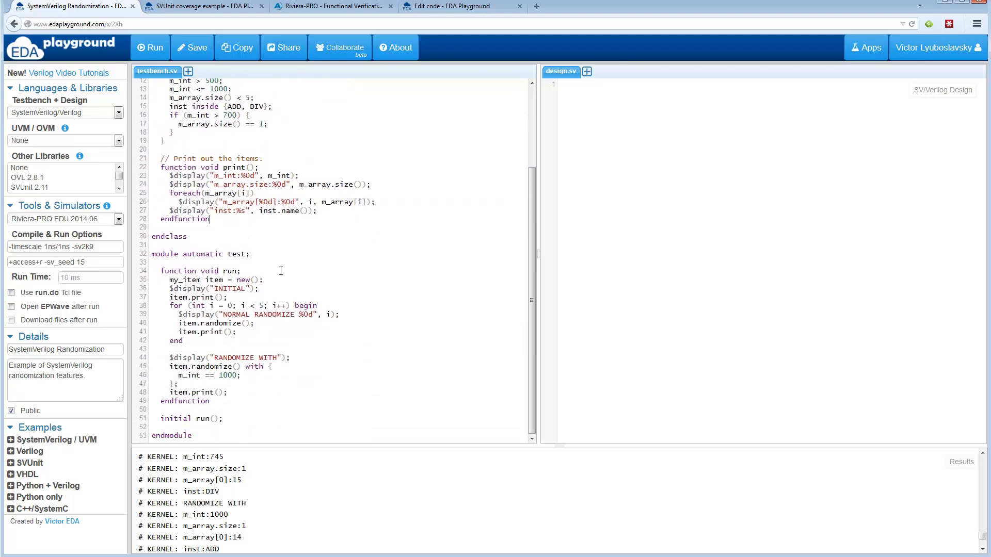
mouse_move(188, 285)
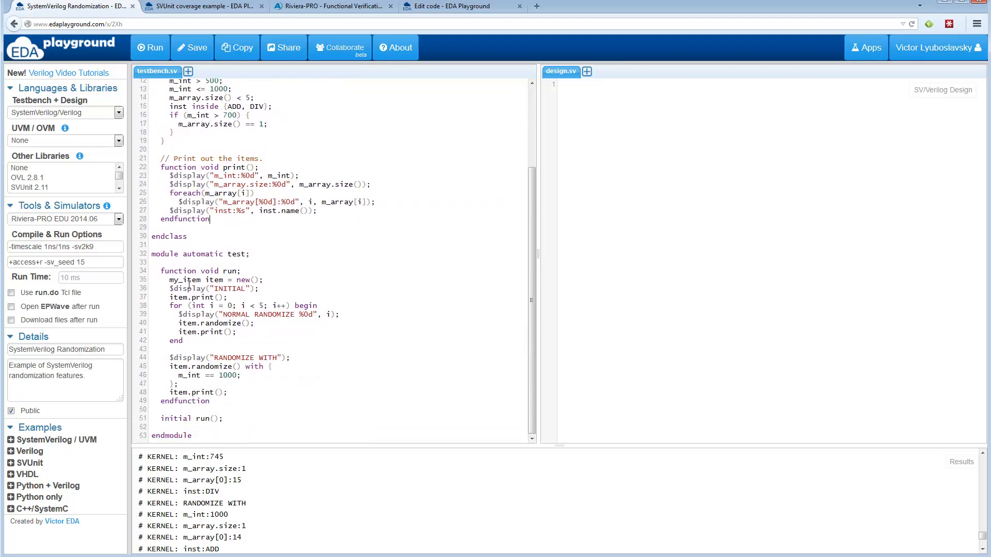
double_click(210, 288)
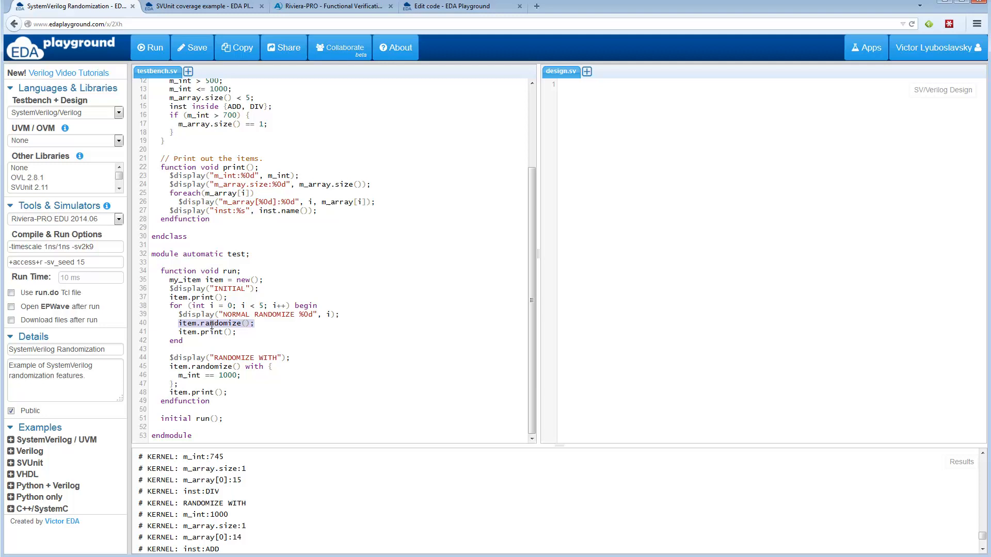
mouse_move(202, 366)
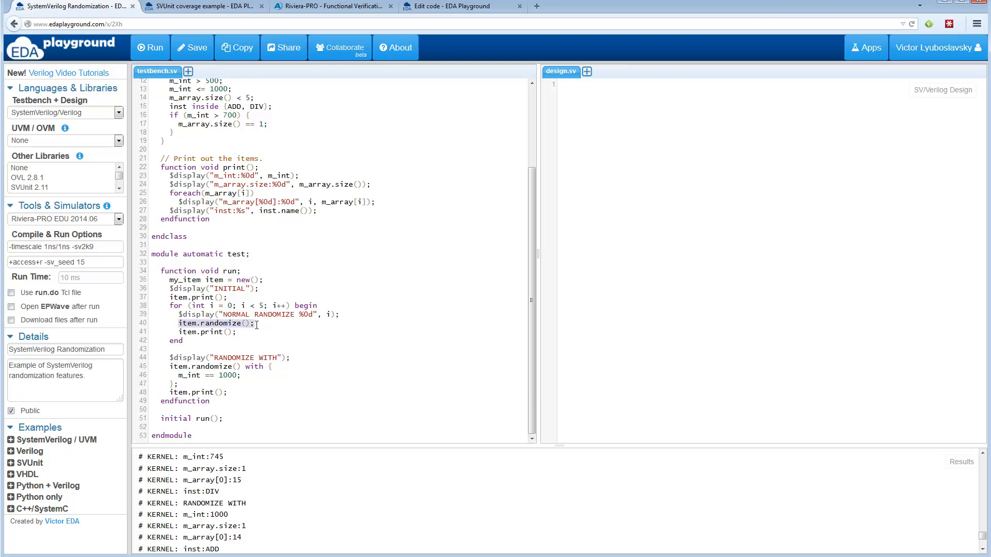
scroll(up, 3)
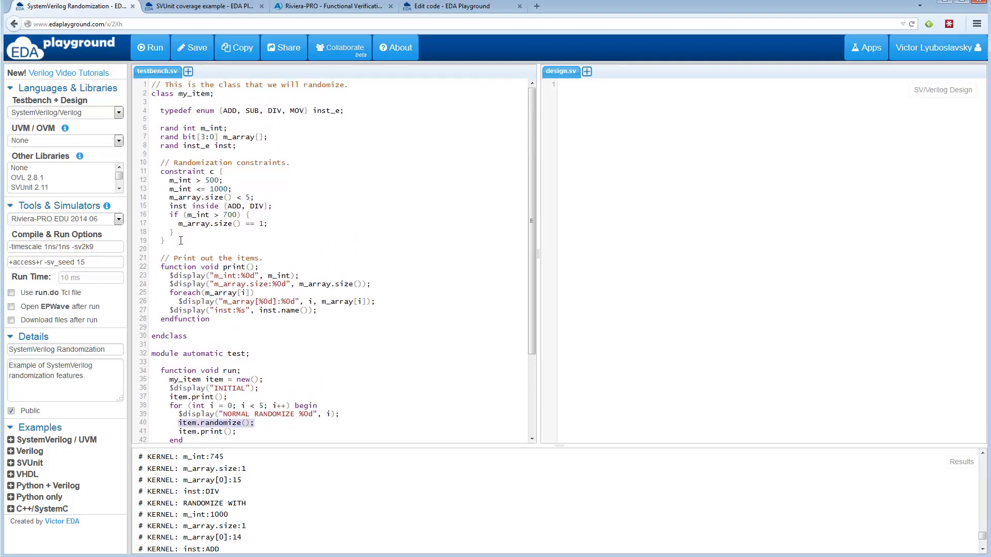
scroll(down, 3)
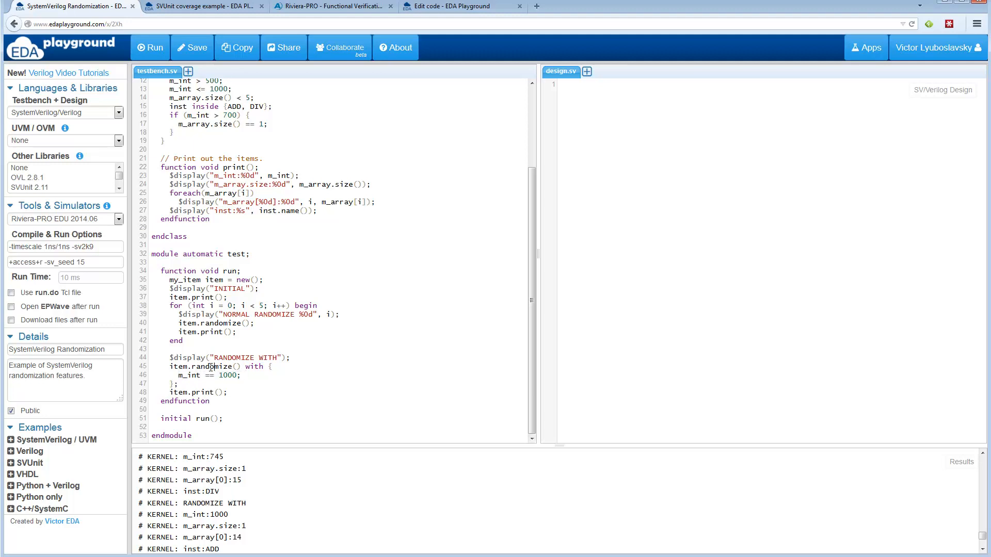
click(150, 47)
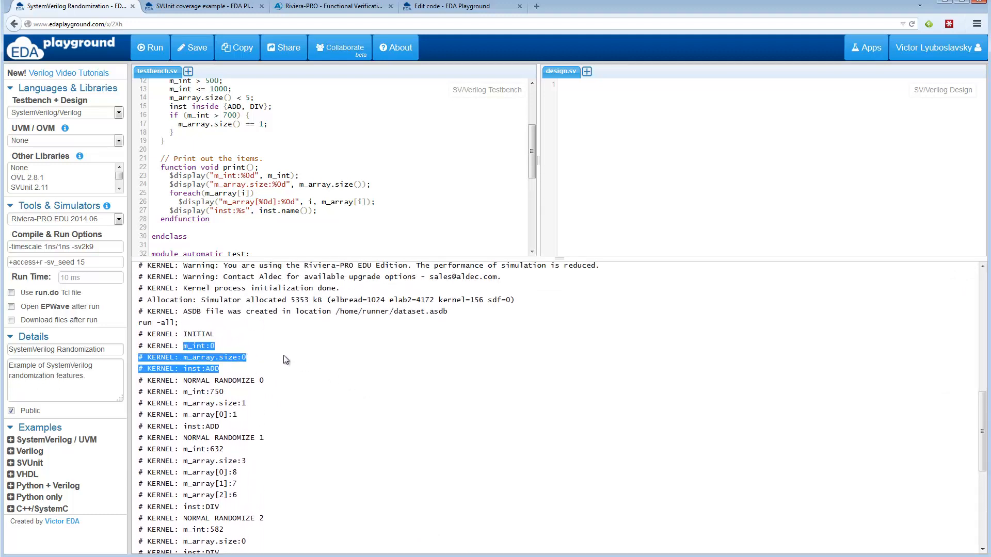
scroll(down, 3)
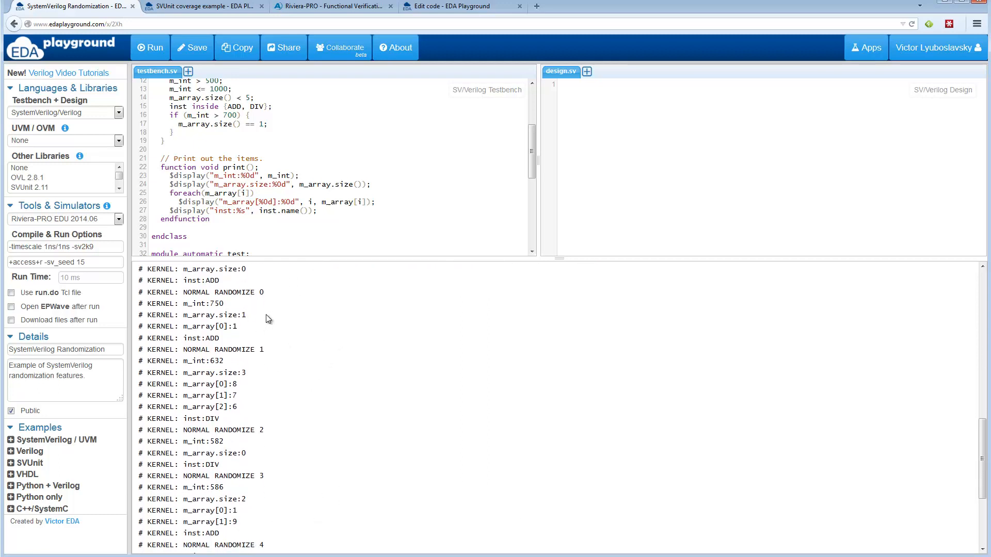
double_click(204, 304)
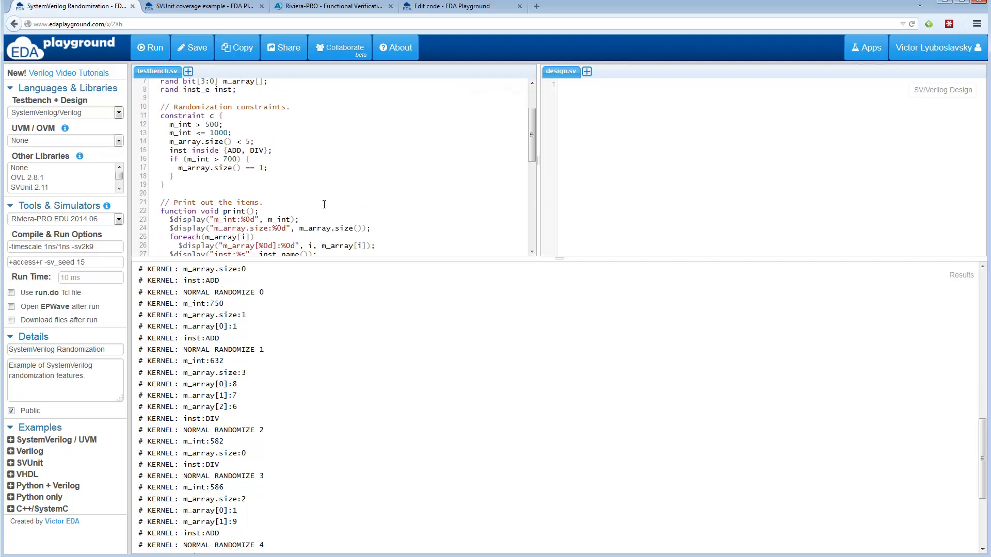
scroll(up, 3)
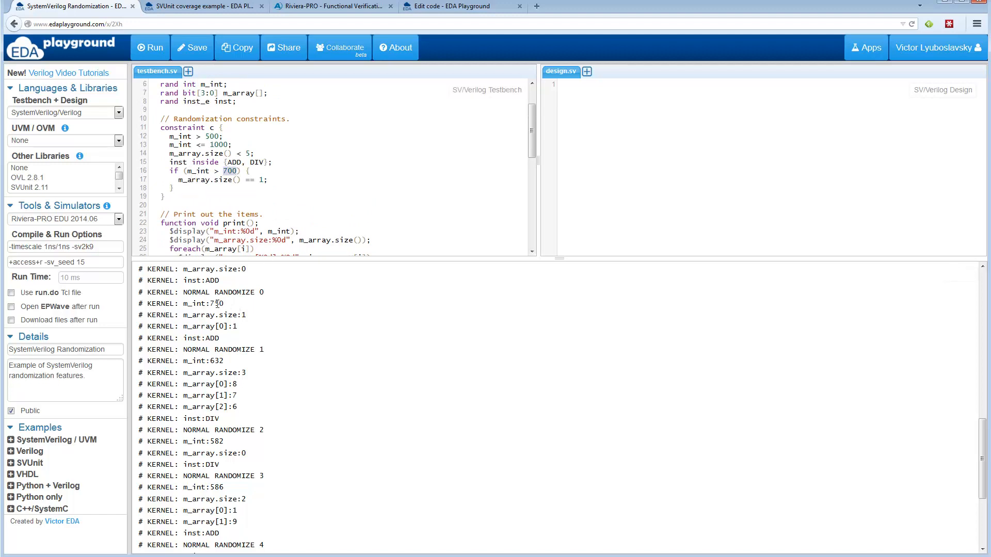
scroll(down, 3)
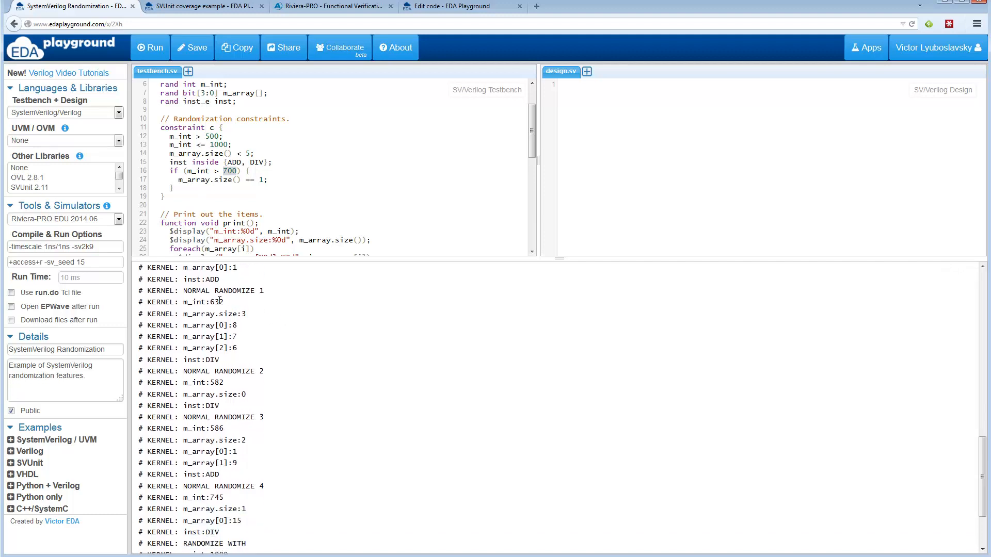
double_click(215, 302)
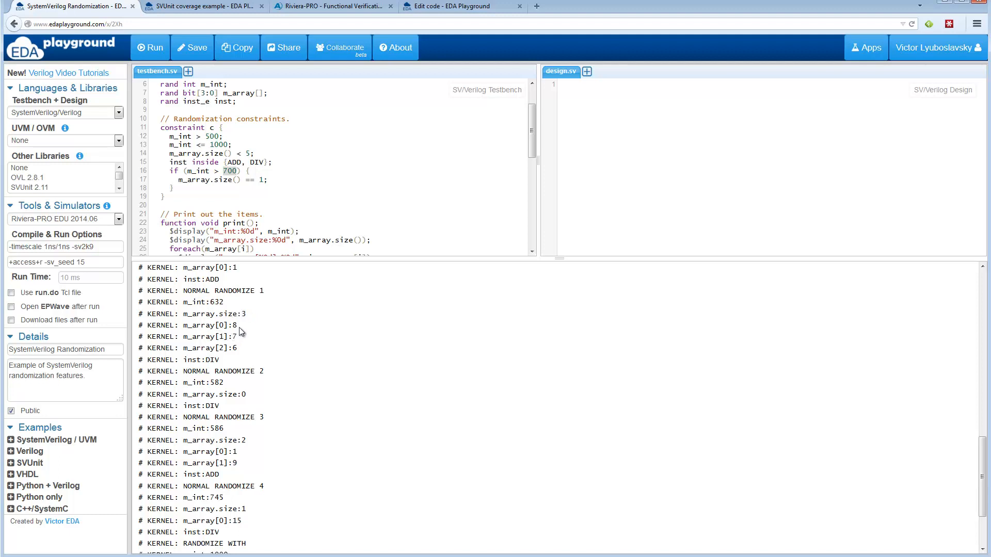
mouse_move(192, 335)
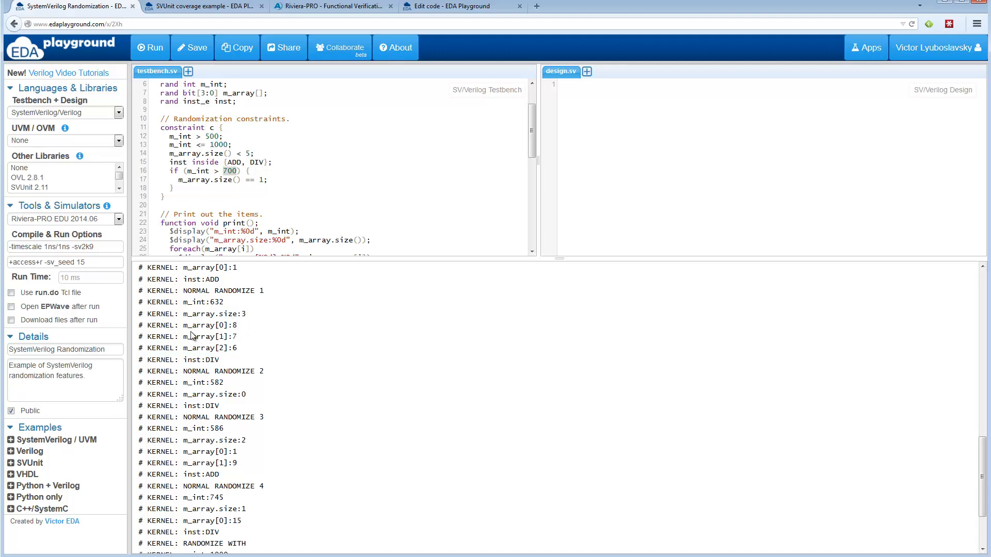
mouse_move(218, 346)
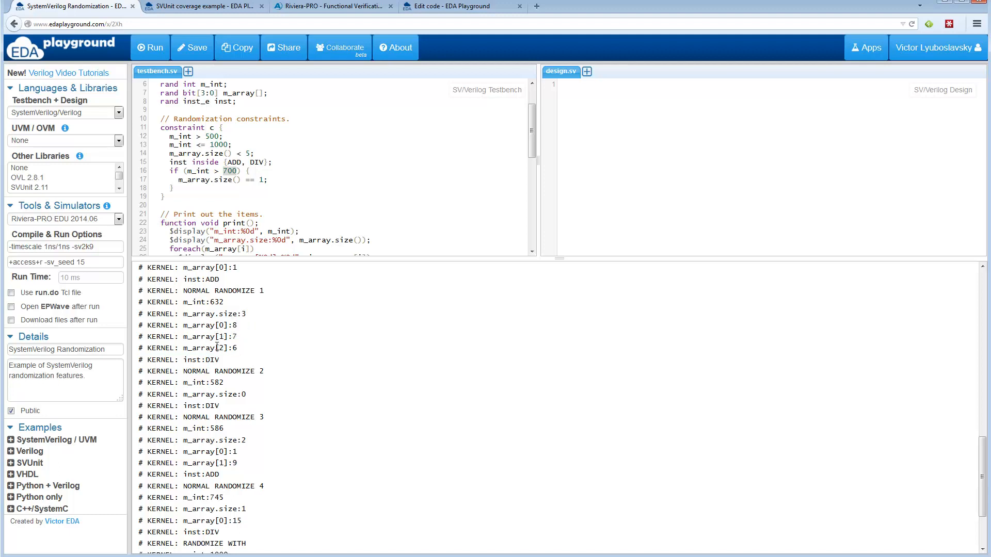
double_click(211, 279)
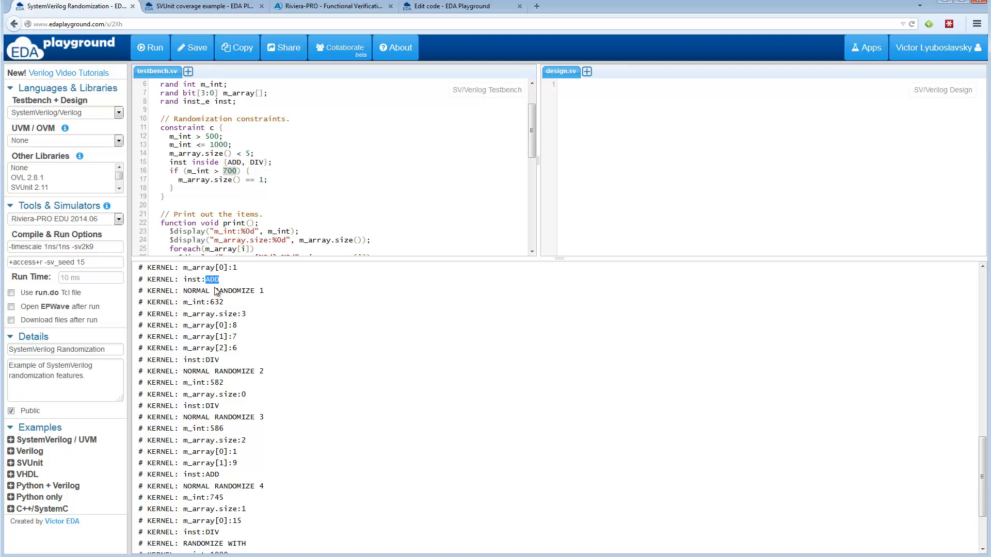
mouse_move(213, 359)
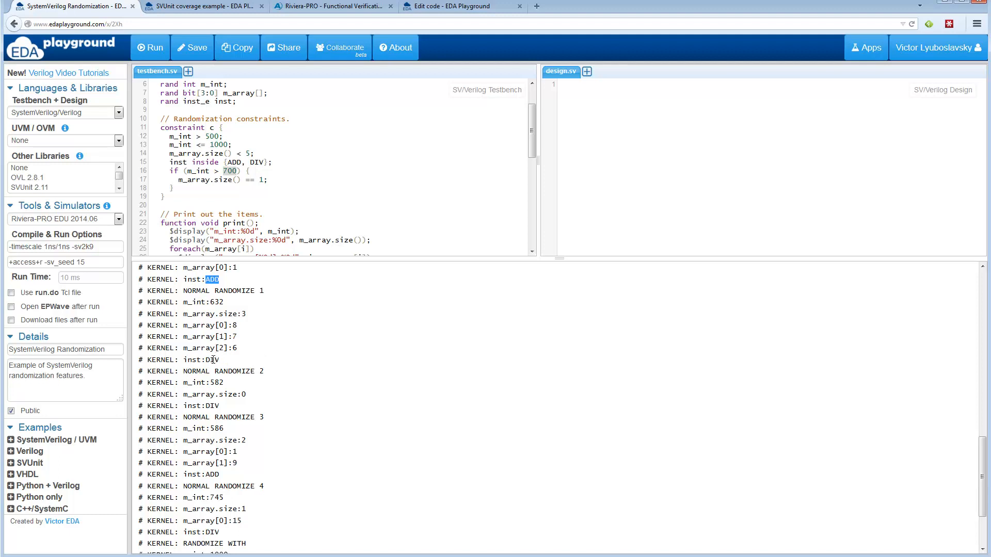
scroll(down, 3)
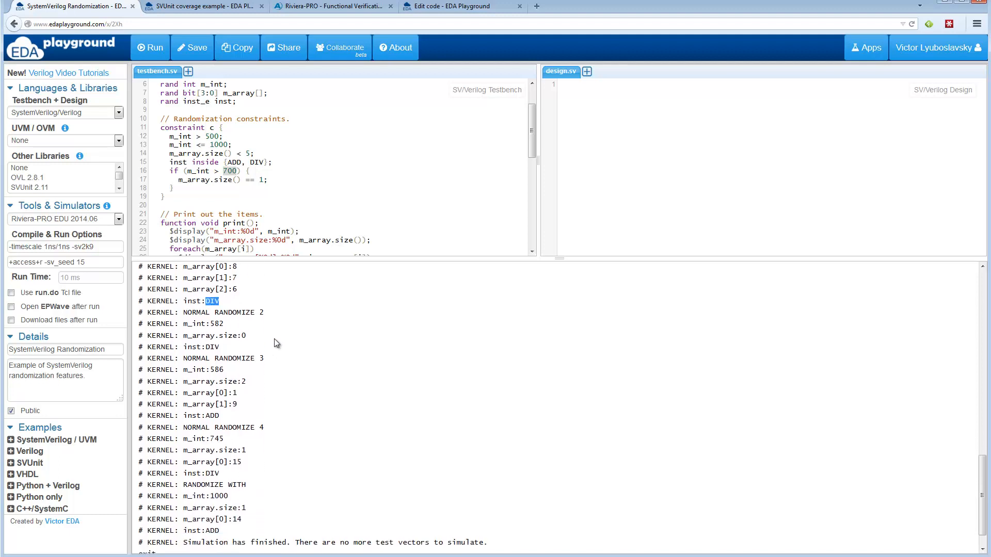
scroll(down, 3)
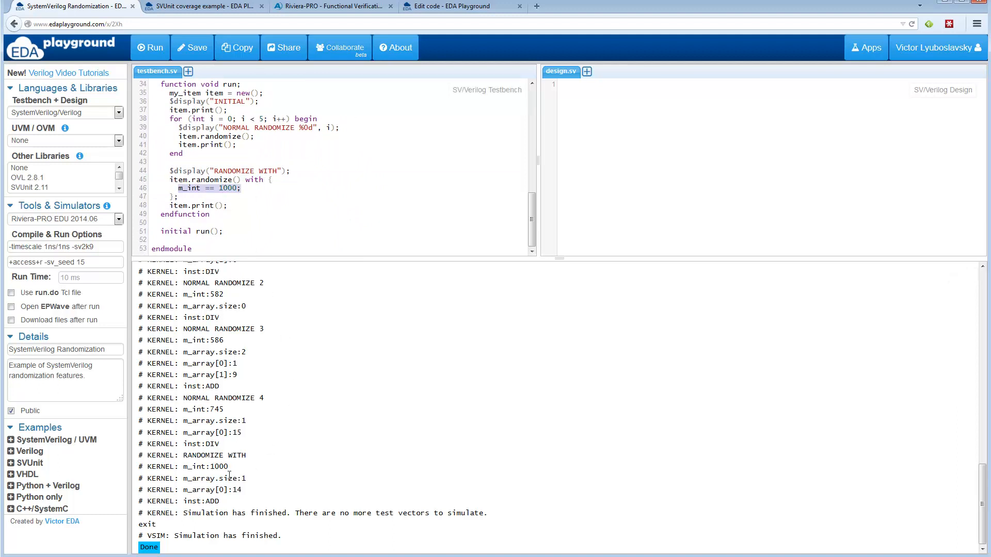
double_click(203, 466)
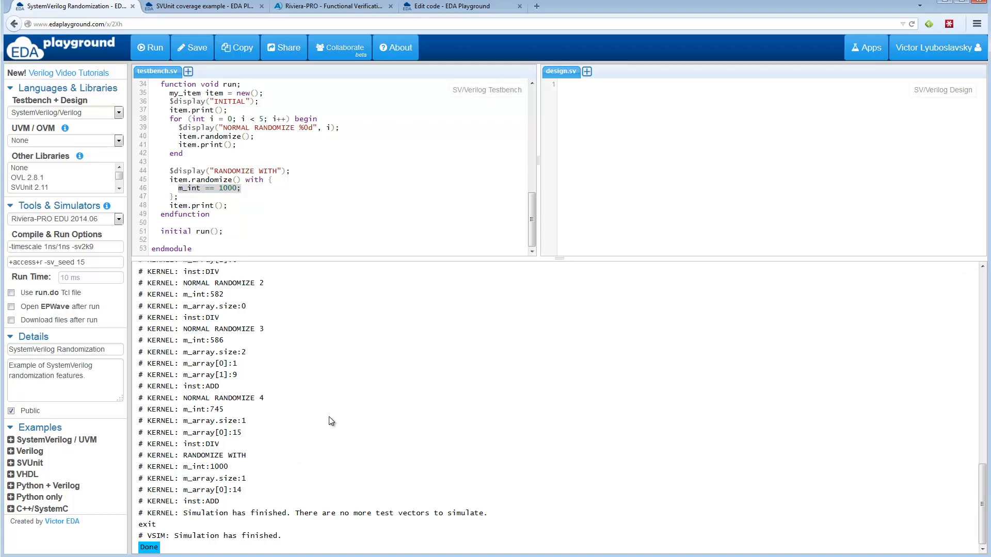
mouse_move(412, 259)
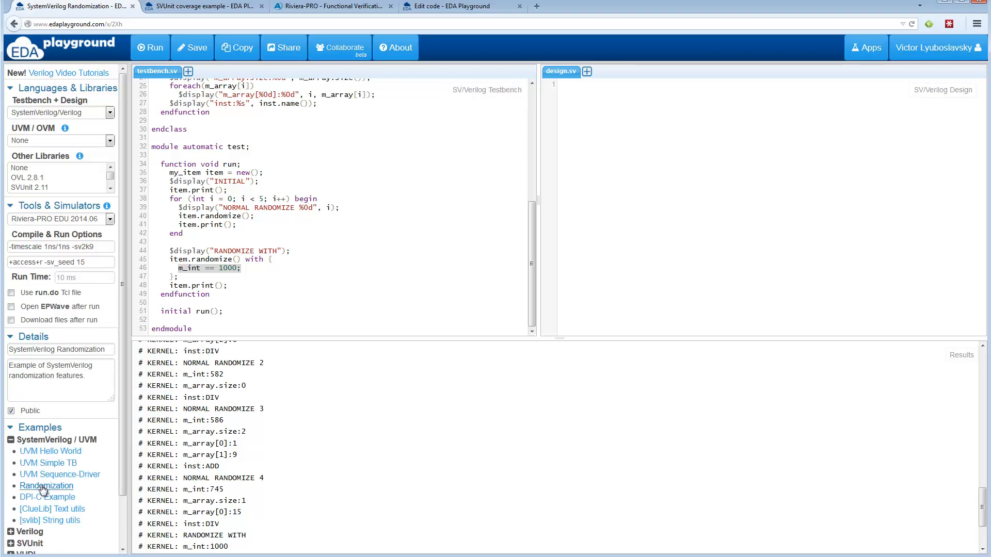
click(10, 439)
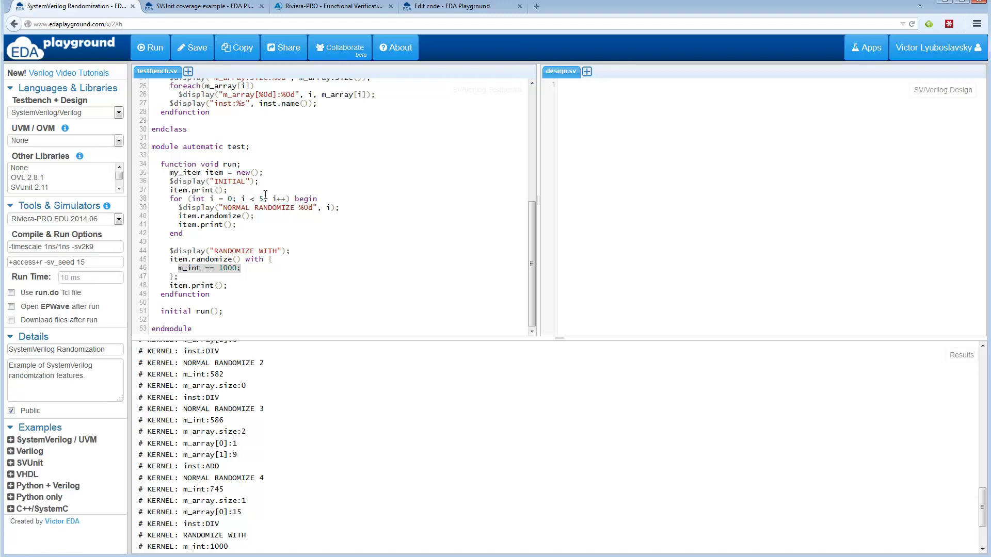
mouse_move(202, 6)
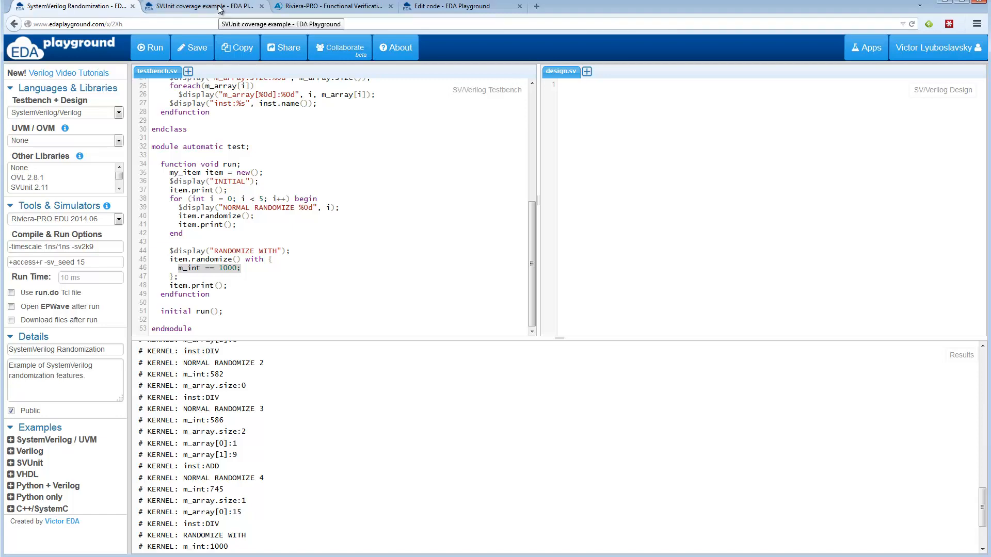
Step: Switch to the browser tab holding the SVUnit coverage example
click(202, 5)
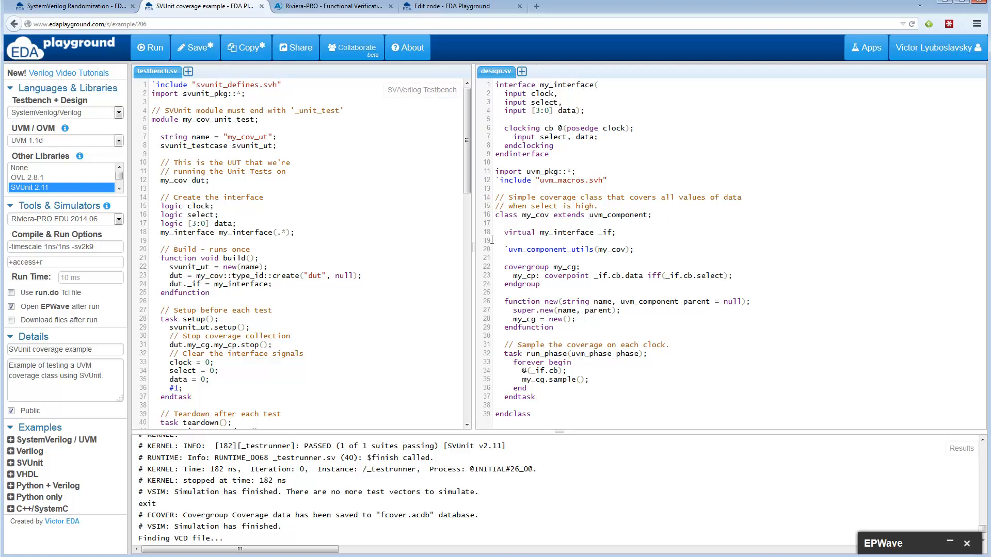
mouse_move(565, 230)
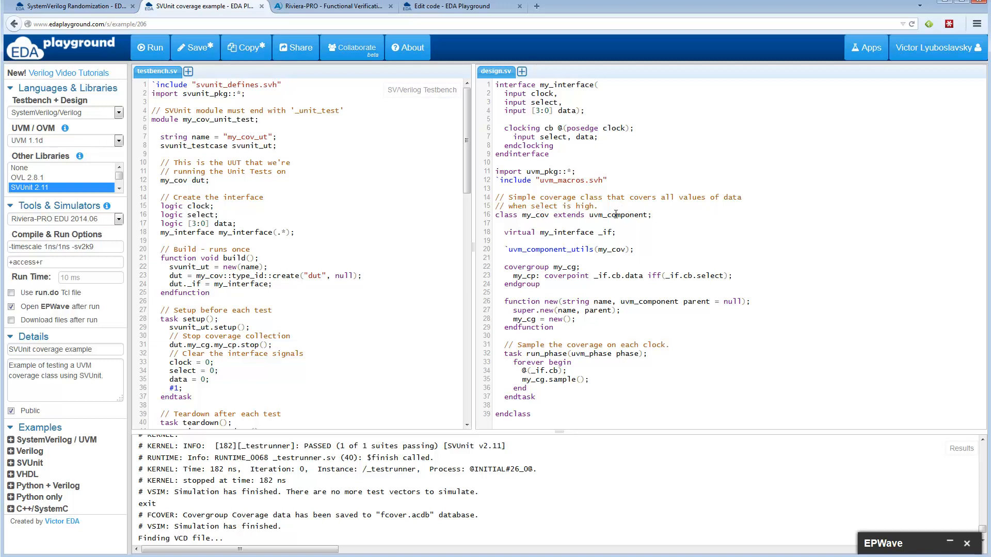
mouse_move(436, 184)
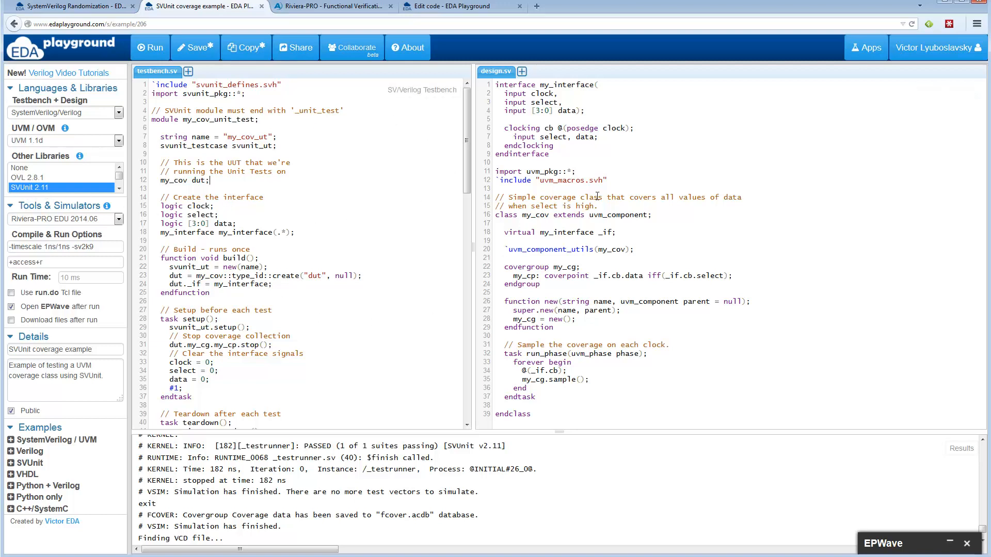
mouse_move(557, 226)
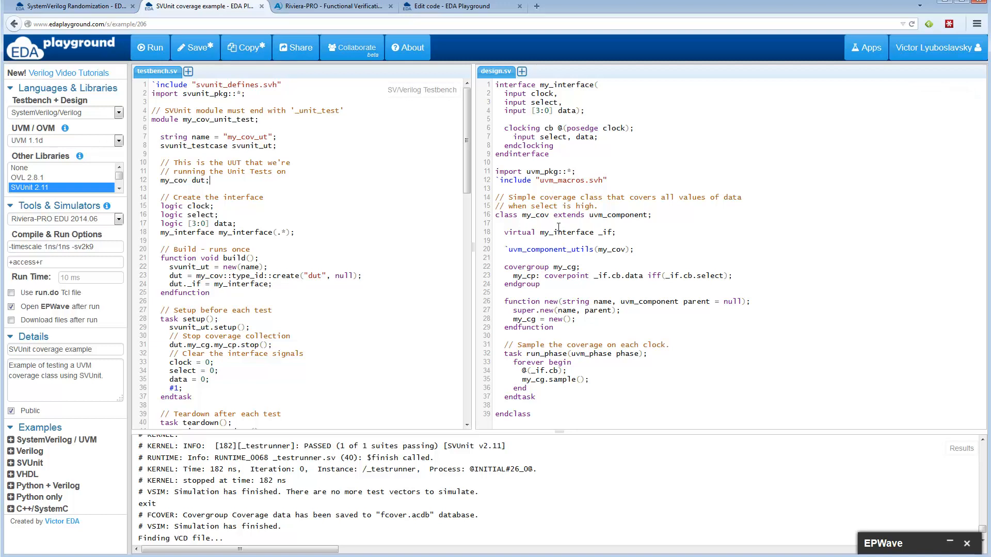
mouse_move(558, 226)
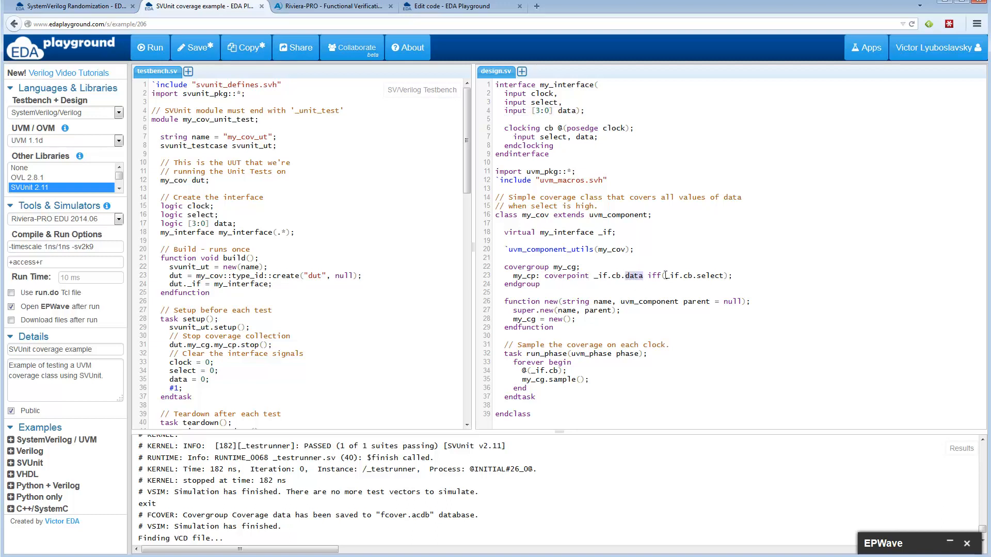
double_click(710, 276)
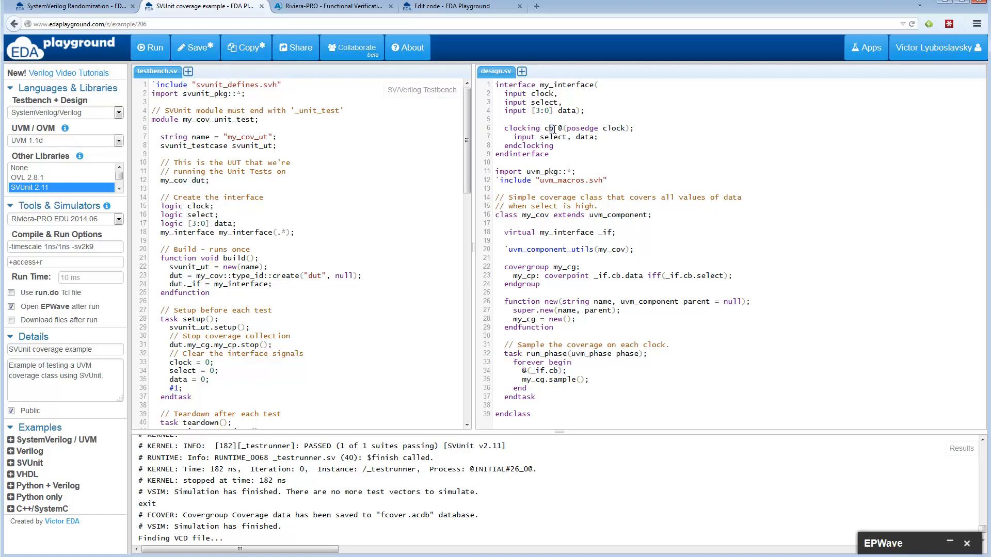
click(569, 391)
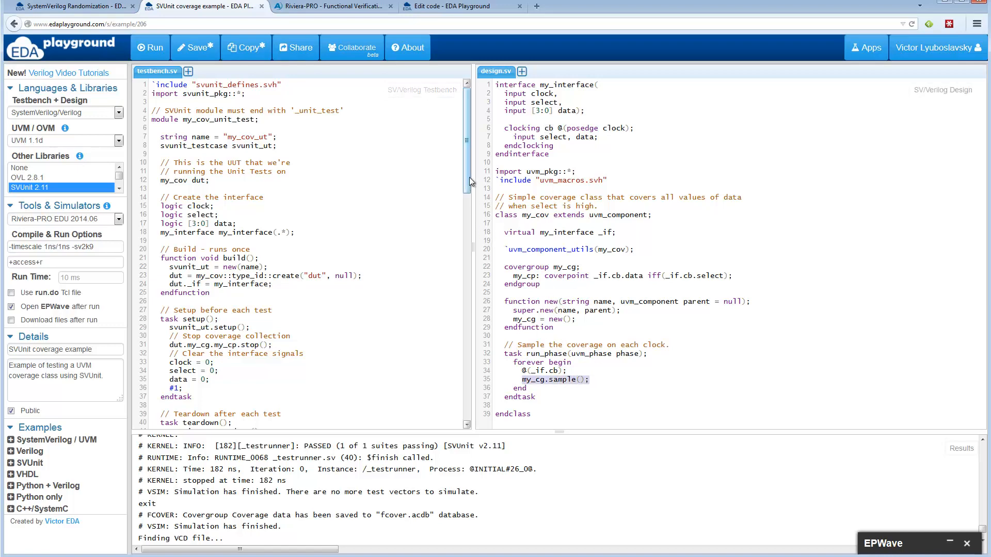
scroll(down, 3)
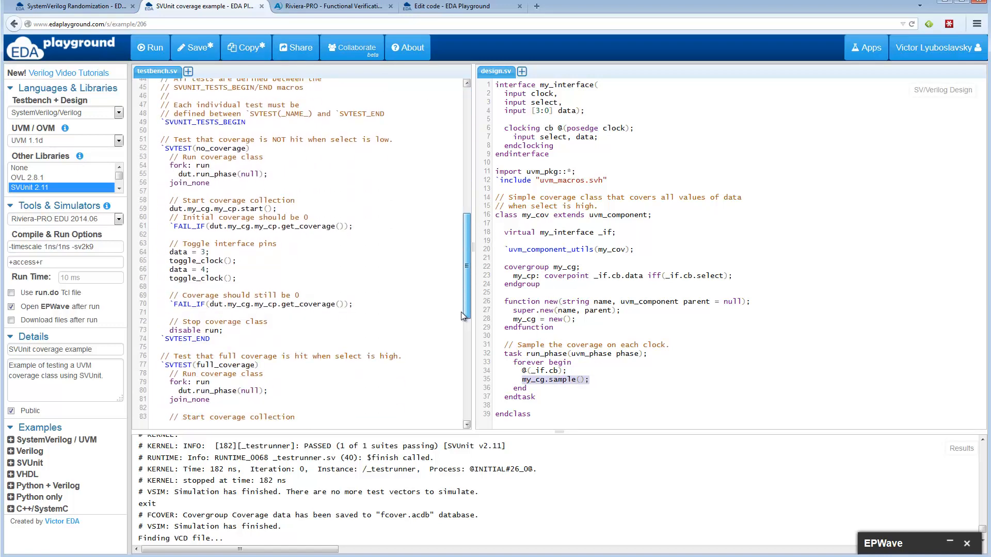
Step: Scroll testbench.sv to the full_coverage test and expand the EPWave panel
scroll(down, 3)
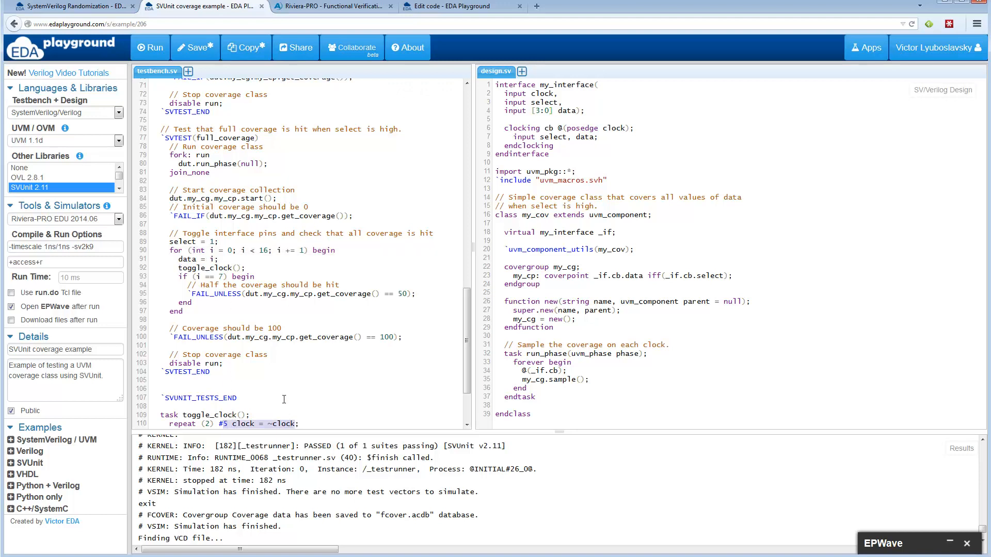
scroll(down, 3)
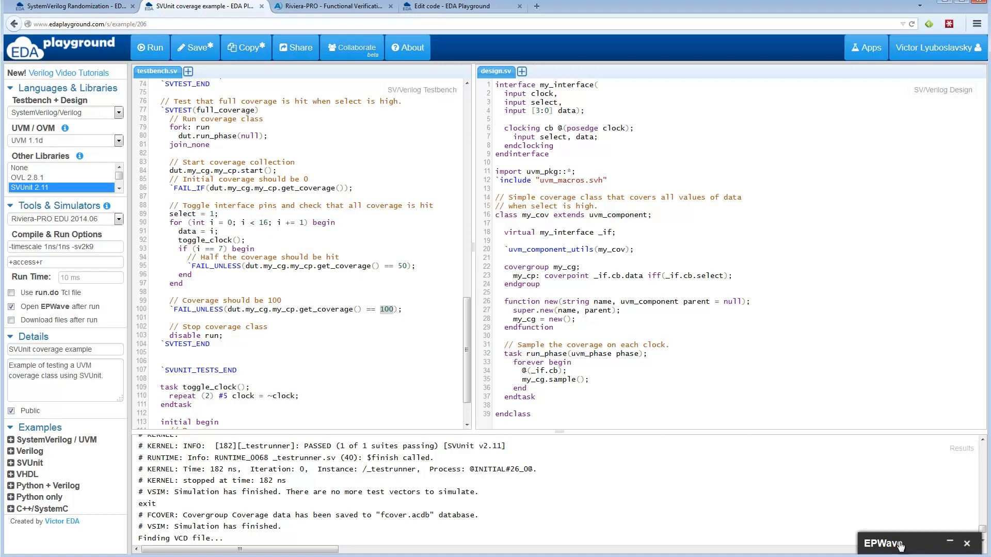
click(884, 544)
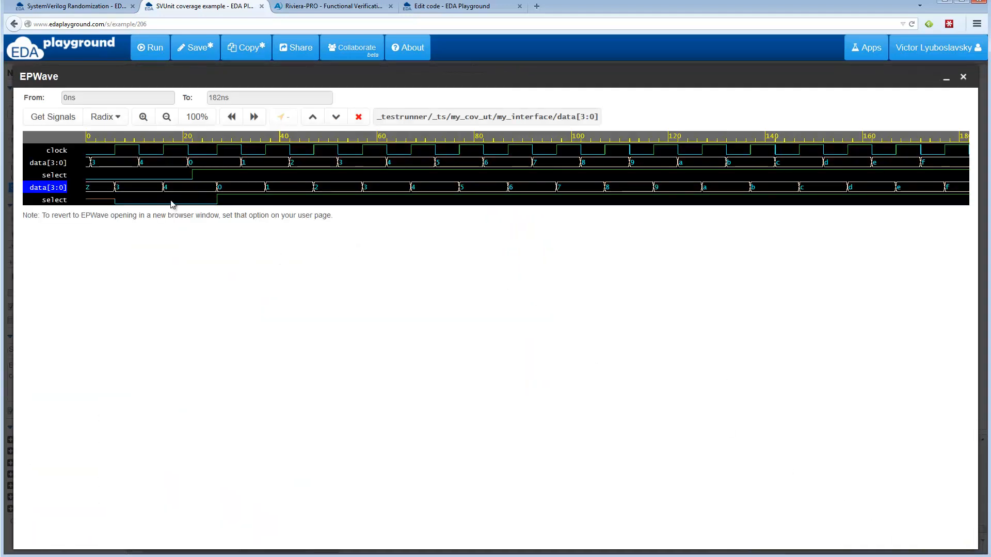
mouse_move(114, 200)
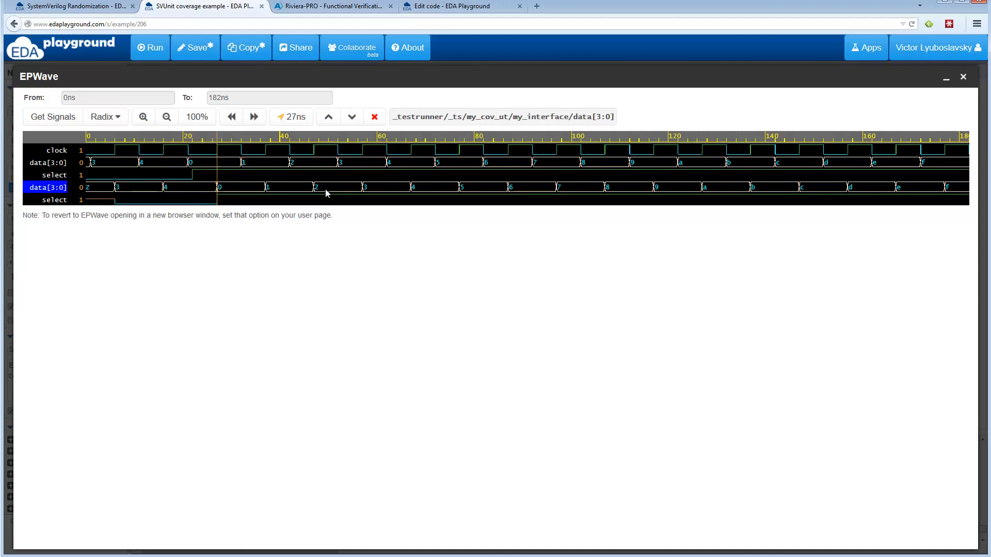
mouse_move(921, 203)
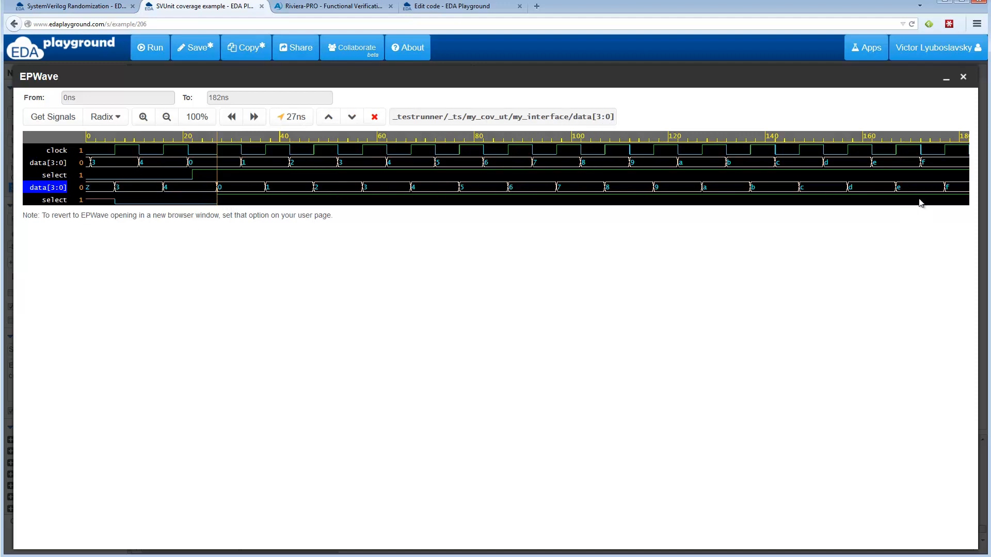
mouse_move(454, 93)
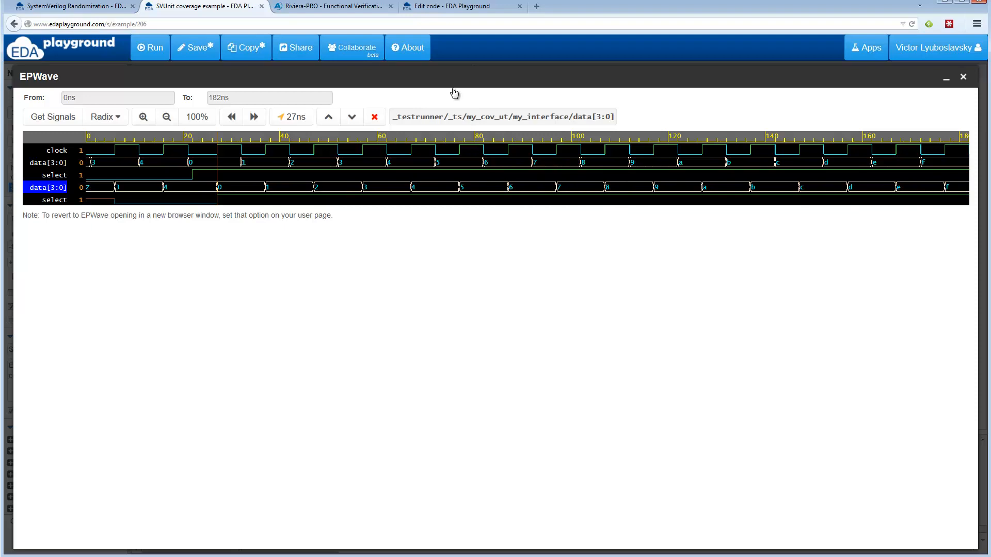
Step: Minimize EPWave to bring back the SVUnit coverage code editors
click(946, 77)
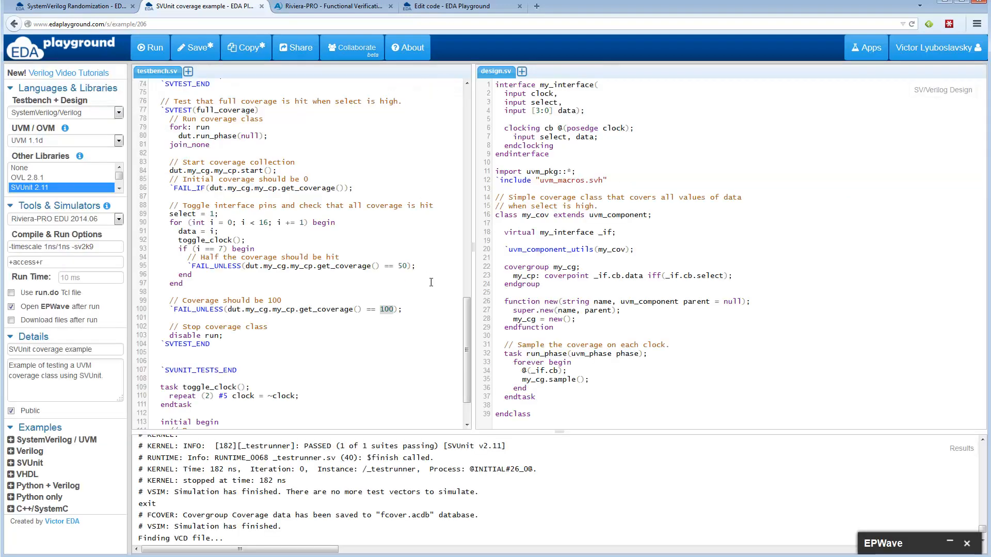
mouse_move(407, 330)
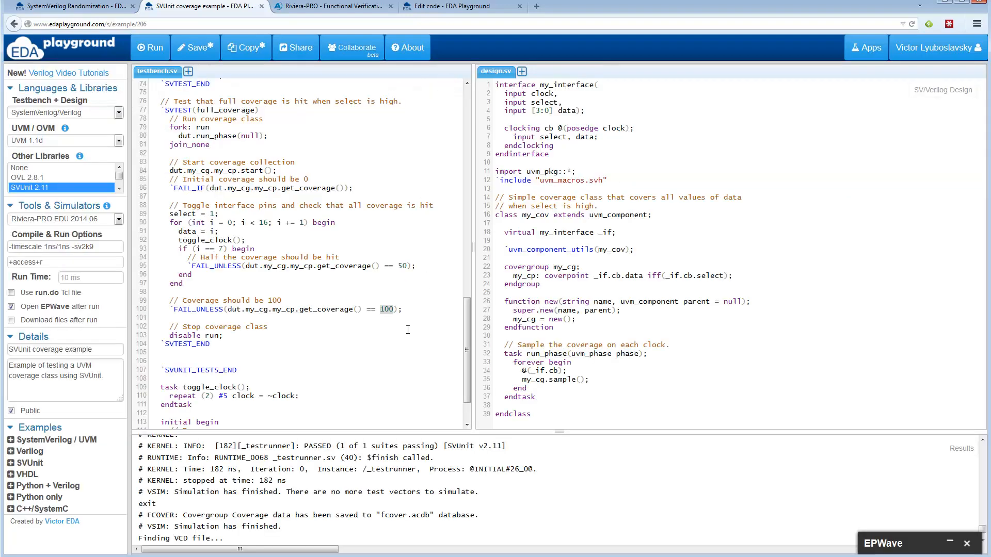